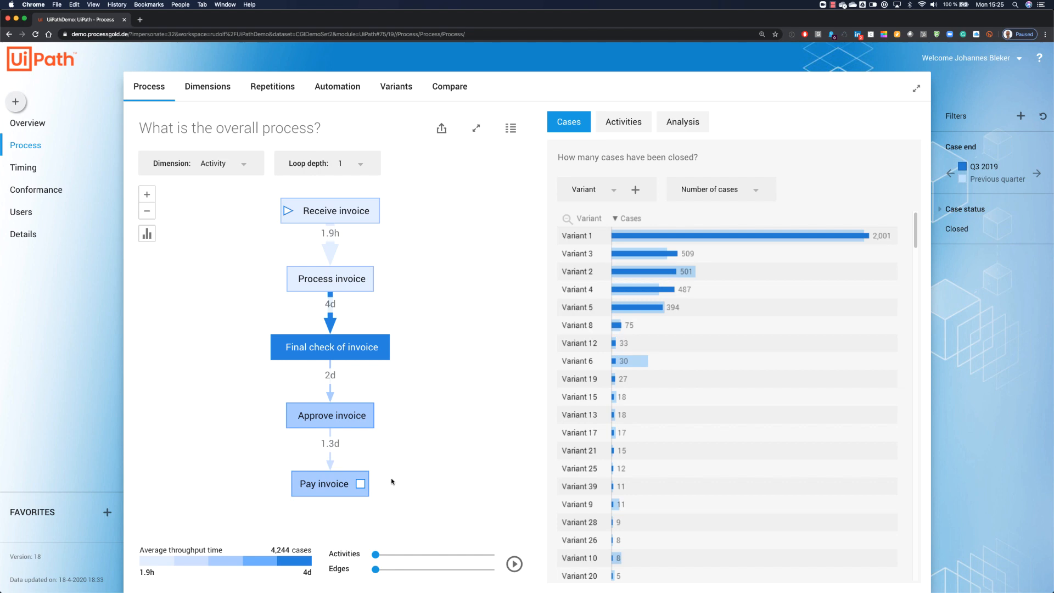
pyautogui.moveTo(400, 474)
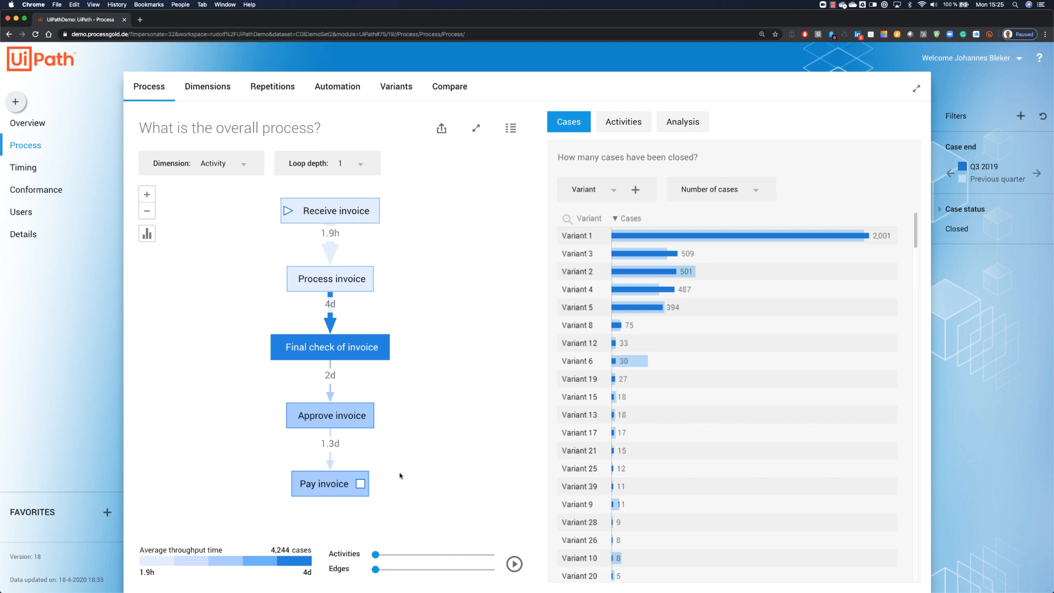
pyautogui.moveTo(342, 583)
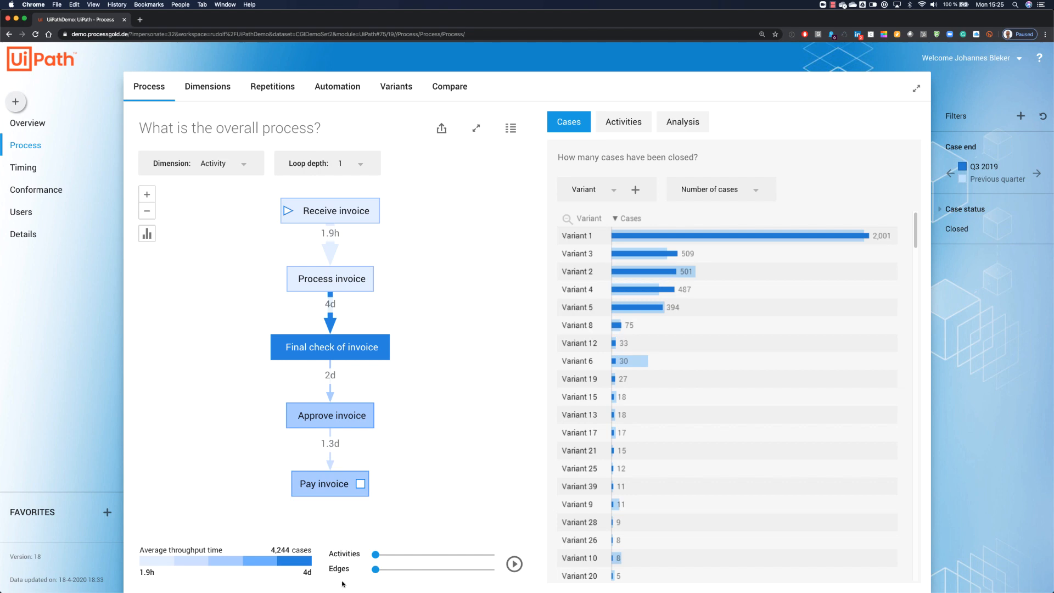
pyautogui.moveTo(337, 522)
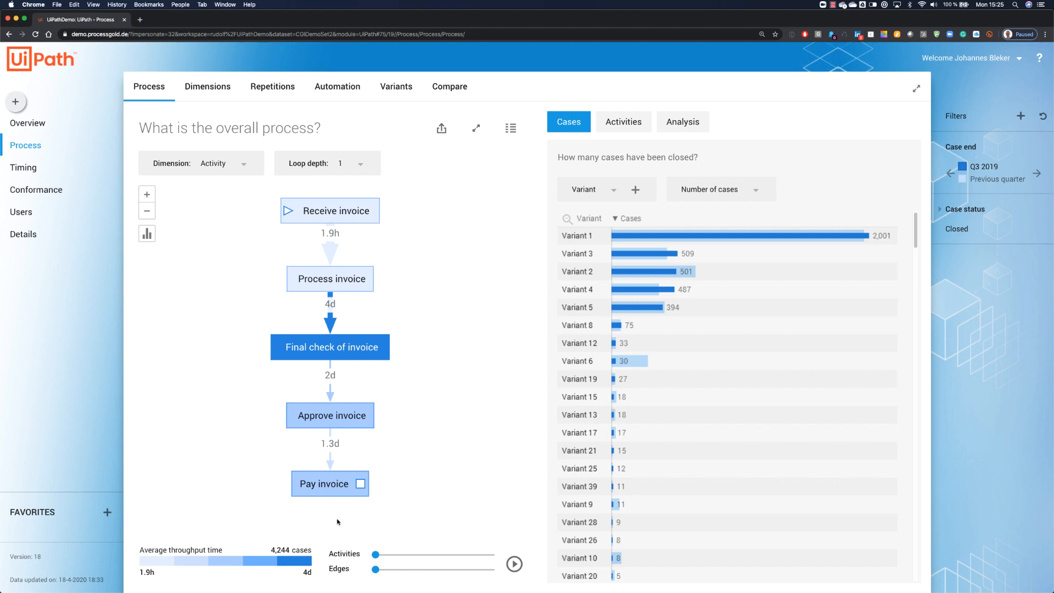
pyautogui.moveTo(402, 462)
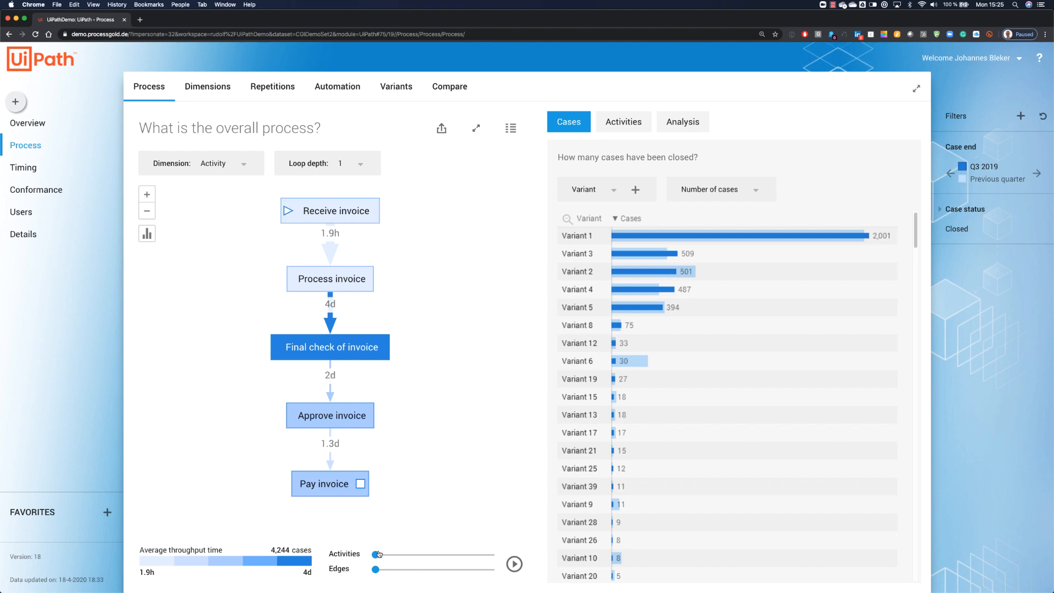
# Widen the Activities slider so Request data and Check contract conditions appear in the map
pyautogui.moveTo(378, 556); pyautogui.dragTo(413, 556)
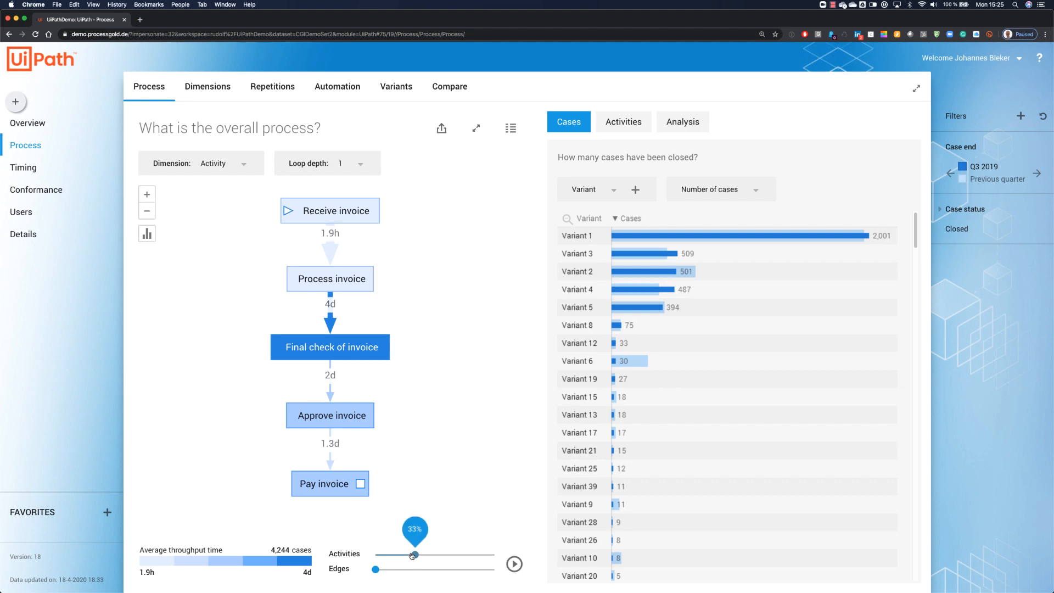
pyautogui.moveTo(413, 554); pyautogui.dragTo(416, 554)
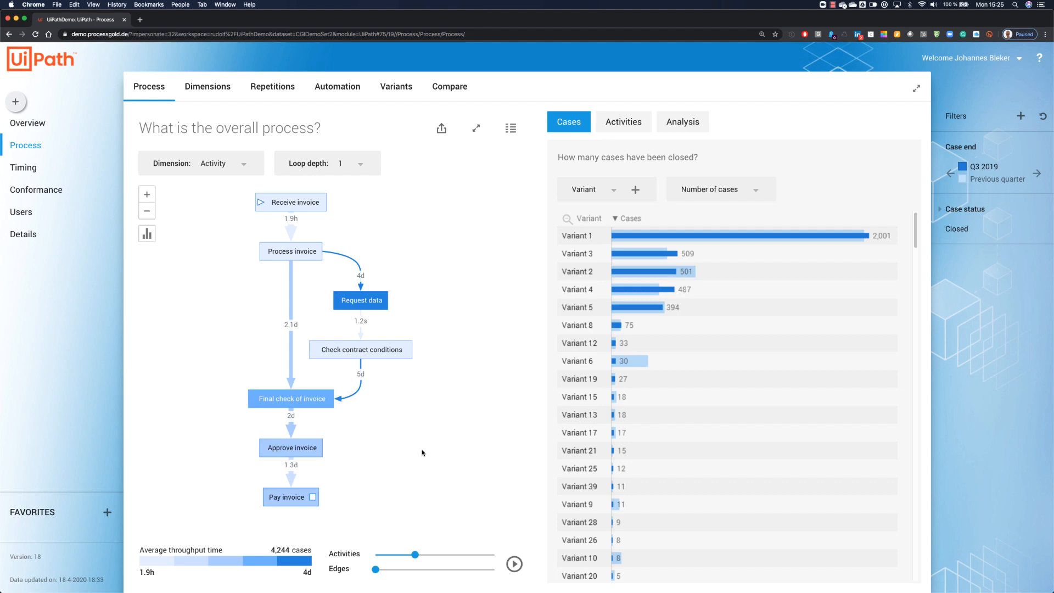
pyautogui.moveTo(402, 278)
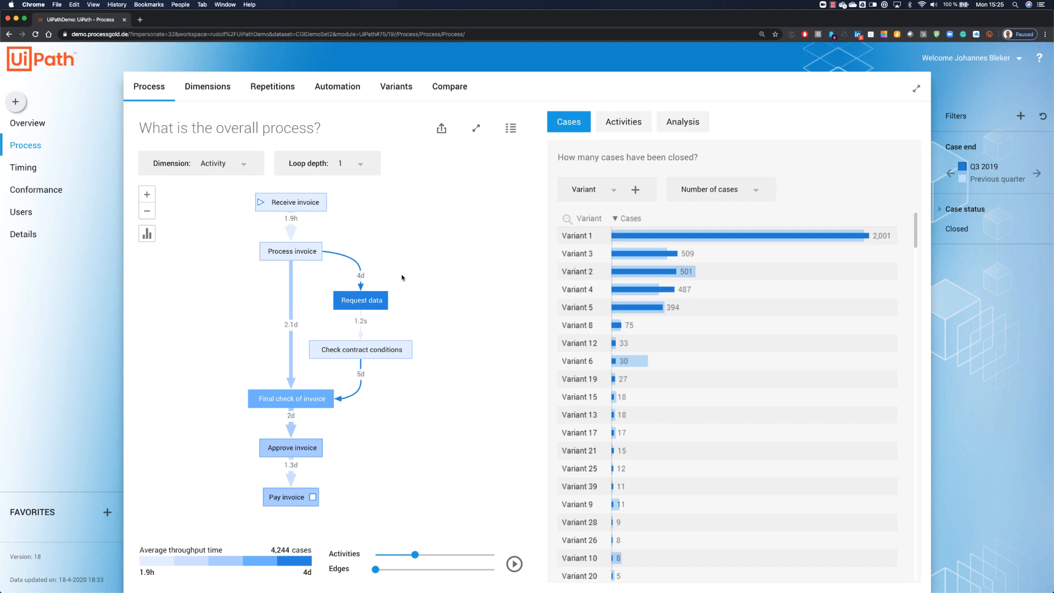
pyautogui.moveTo(417, 365)
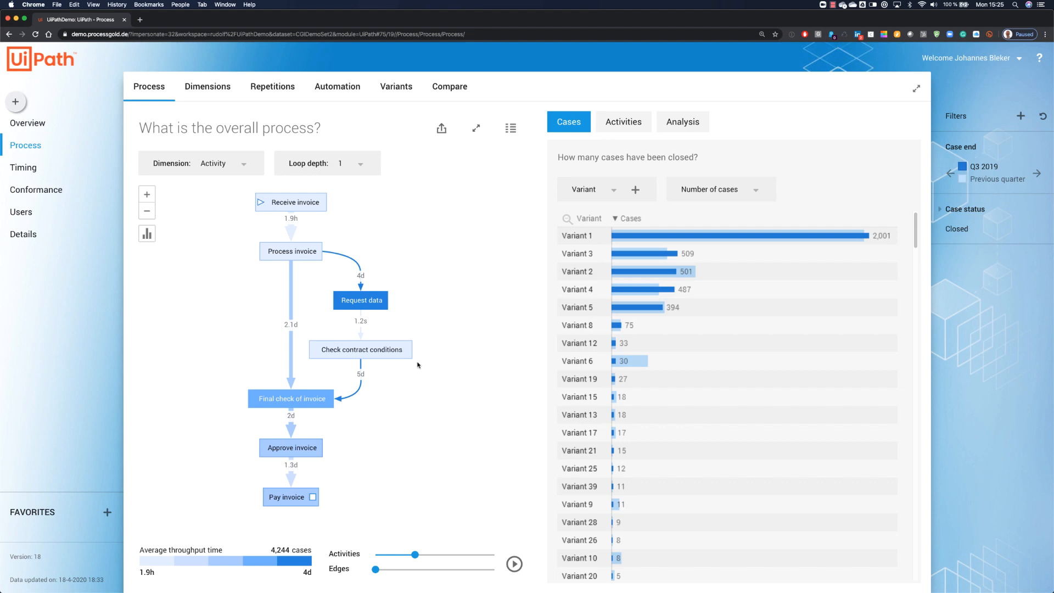
pyautogui.moveTo(369, 503)
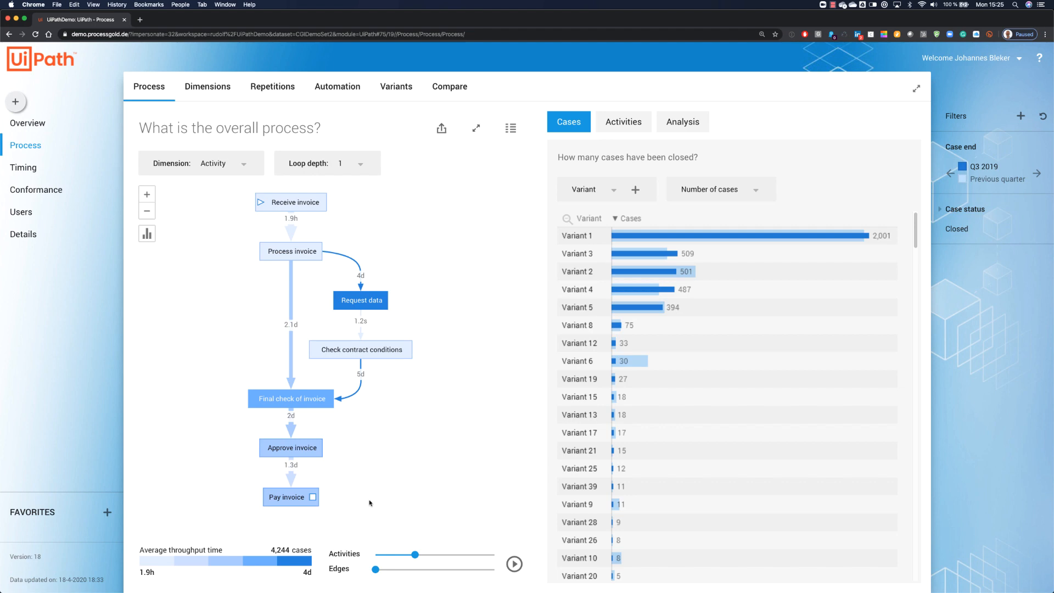
pyautogui.moveTo(380, 509)
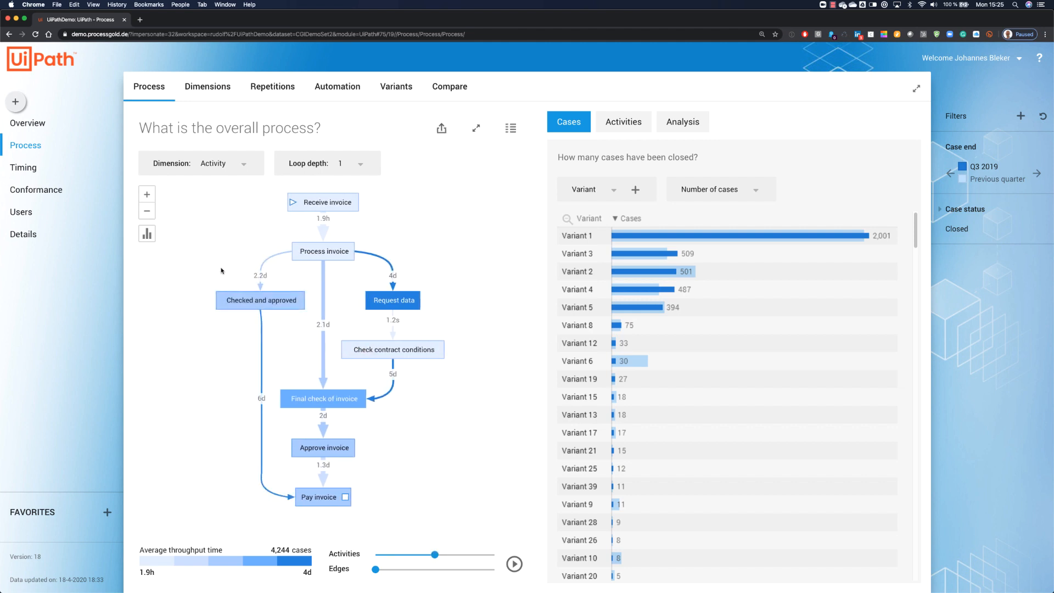
pyautogui.moveTo(234, 325)
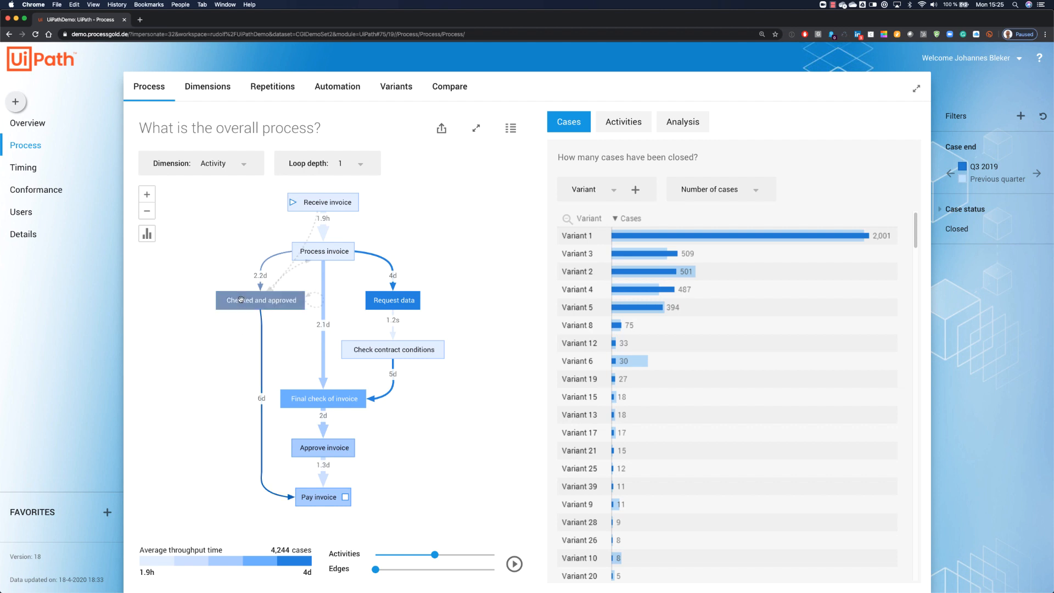
# Filter to the 516 cases containing Checked and approved and show more edges
pyautogui.click(260, 300)
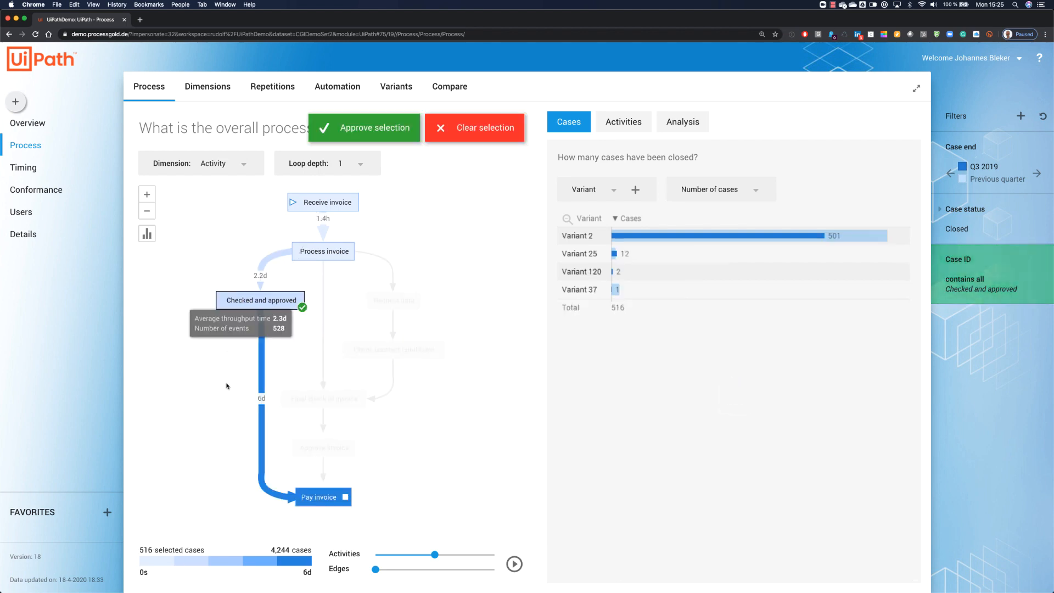
pyautogui.click(375, 128)
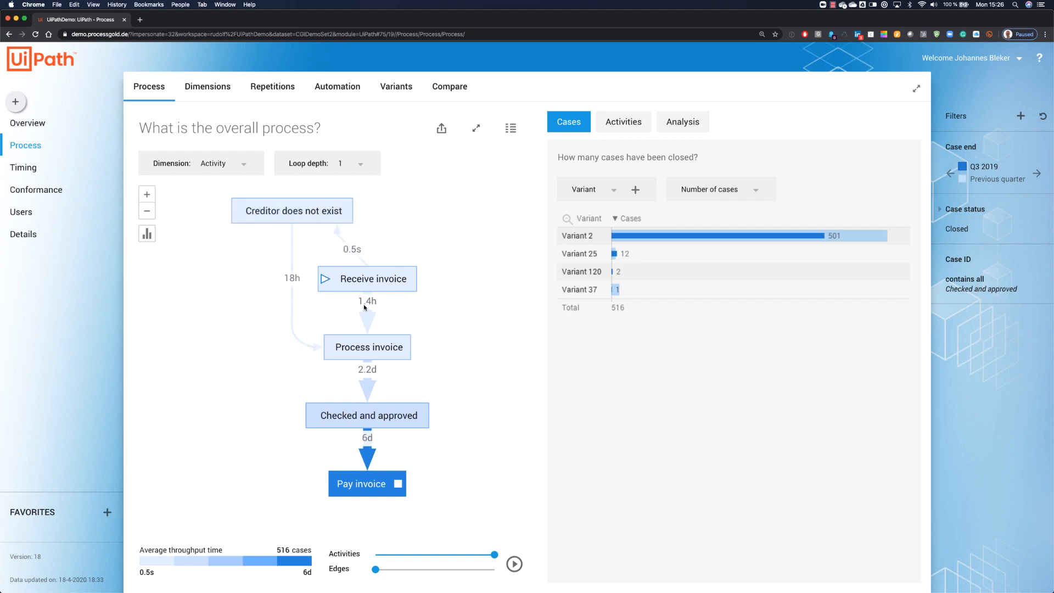
pyautogui.moveTo(431, 439)
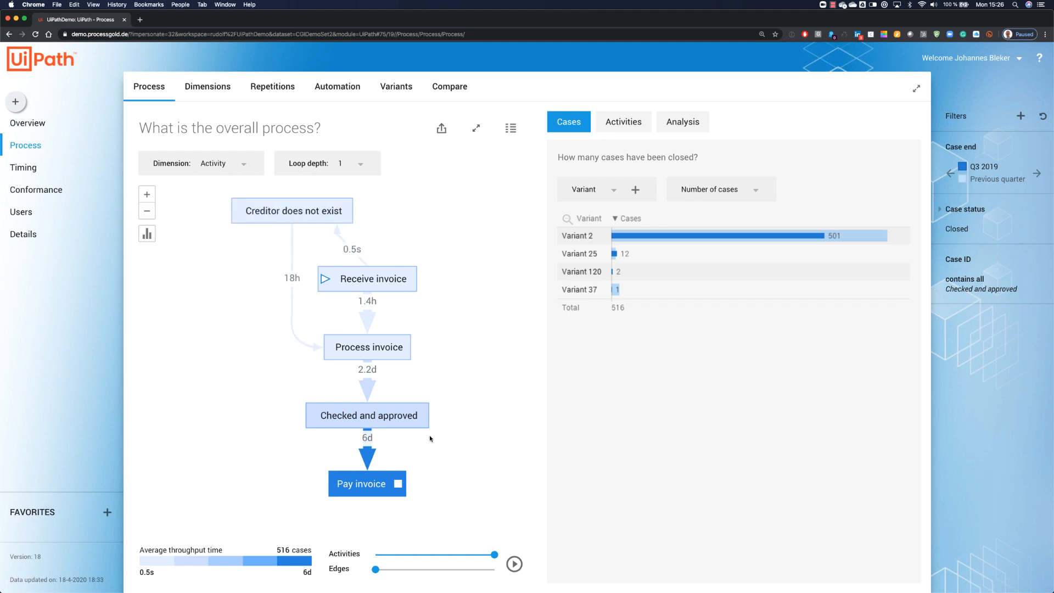
pyautogui.moveTo(369, 580)
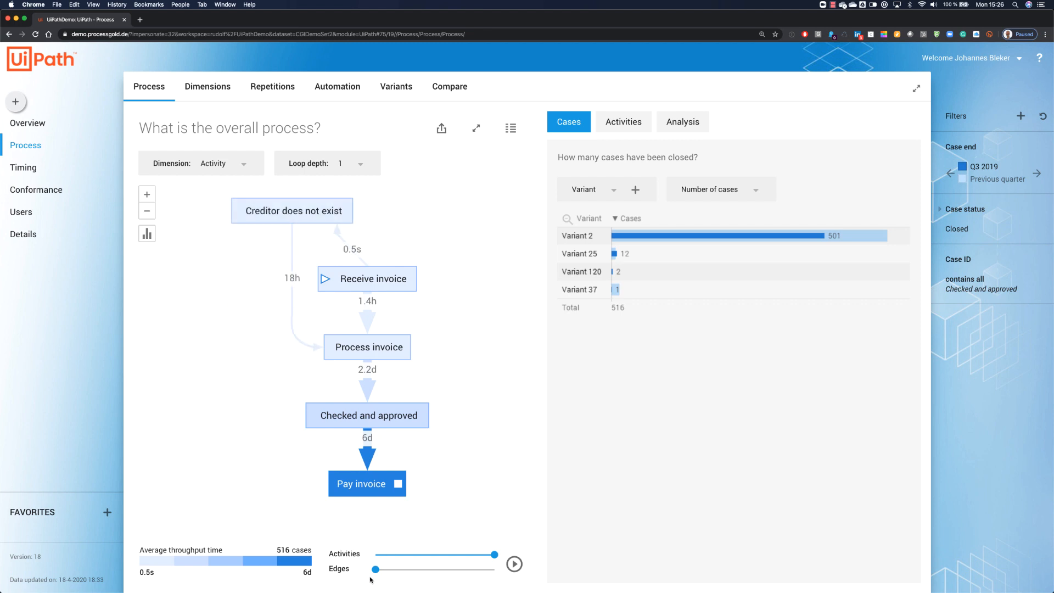
pyautogui.moveTo(374, 570); pyautogui.dragTo(404, 572)
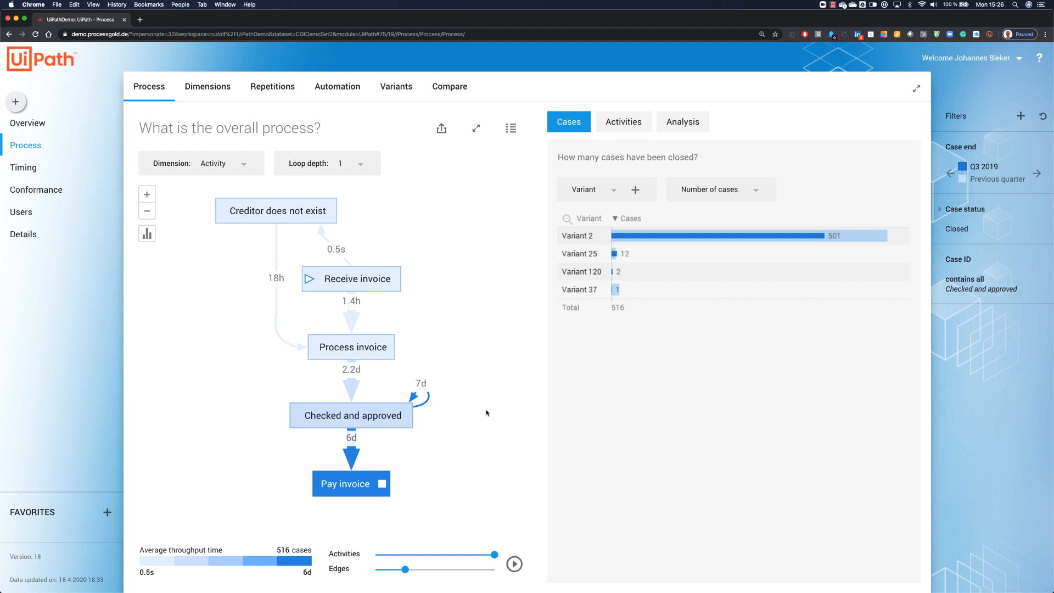
pyautogui.moveTo(448, 404)
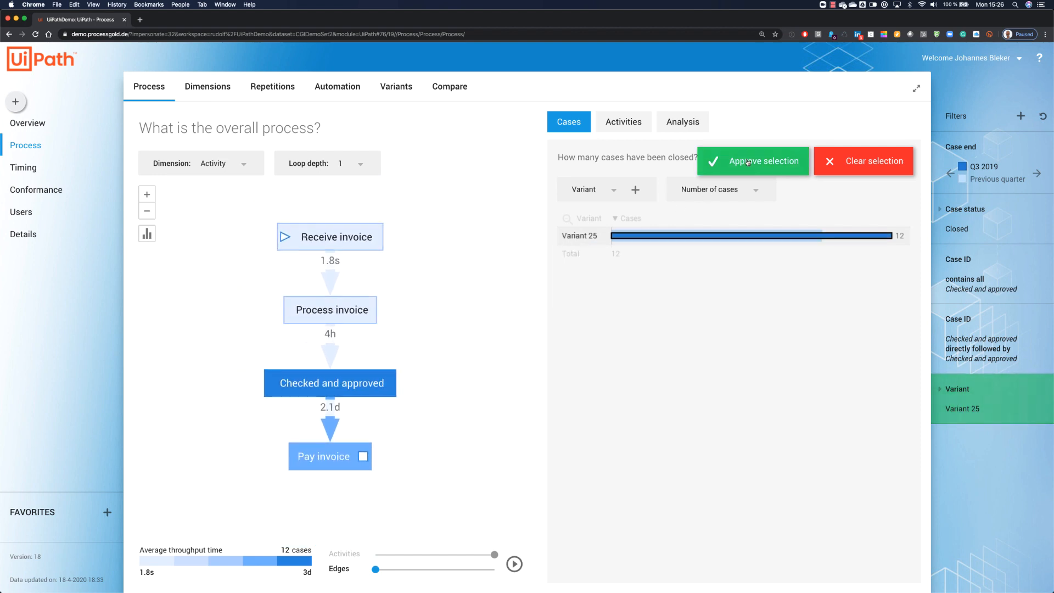
# Apply the Variant 25 filter for 12 cases and show all edges, exposing the self-loop
pyautogui.click(753, 161)
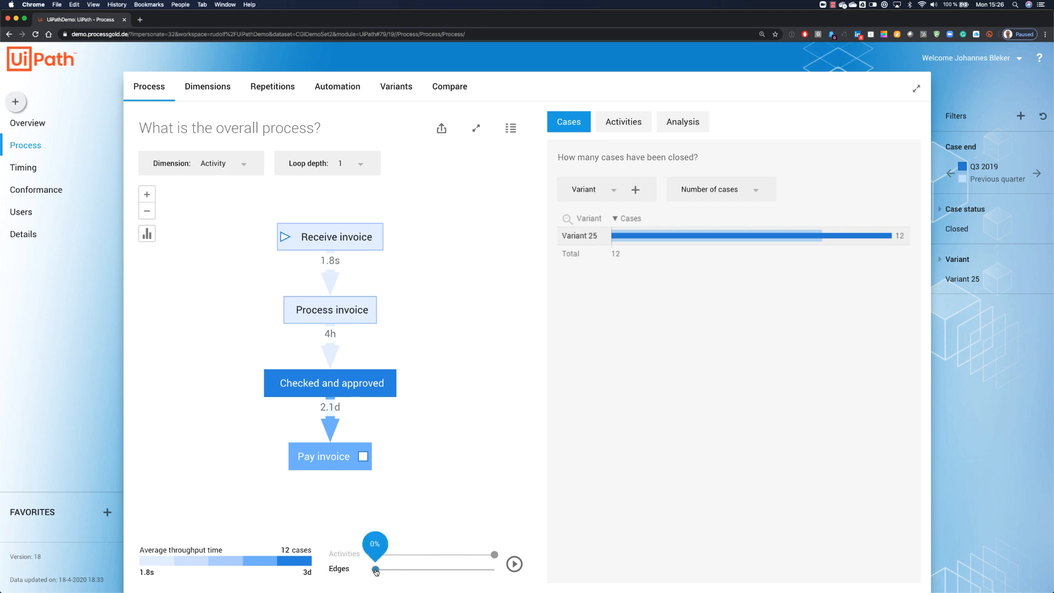
pyautogui.moveTo(376, 569); pyautogui.dragTo(496, 569)
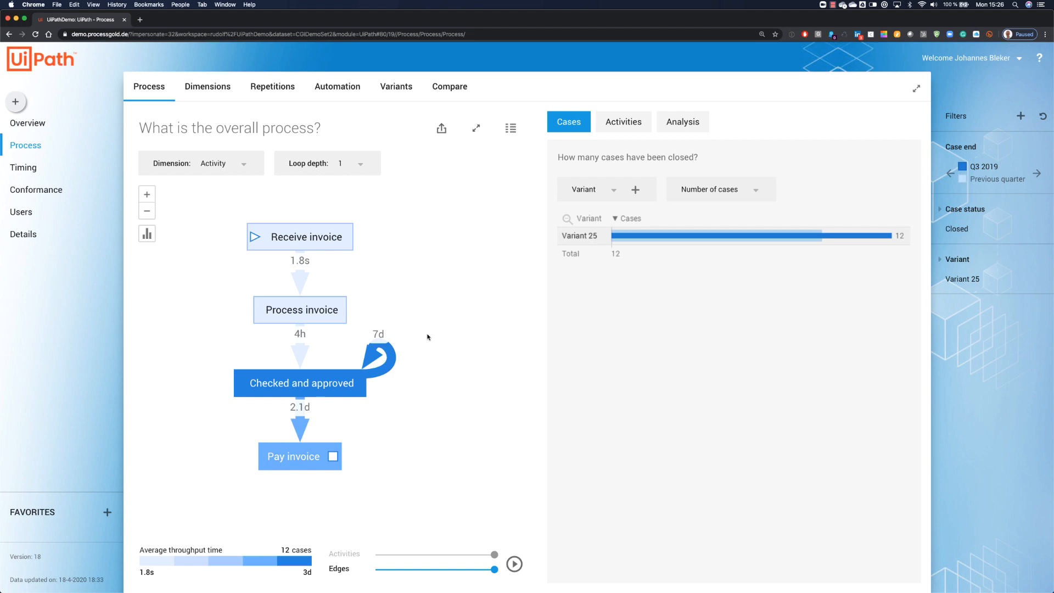
pyautogui.moveTo(431, 305)
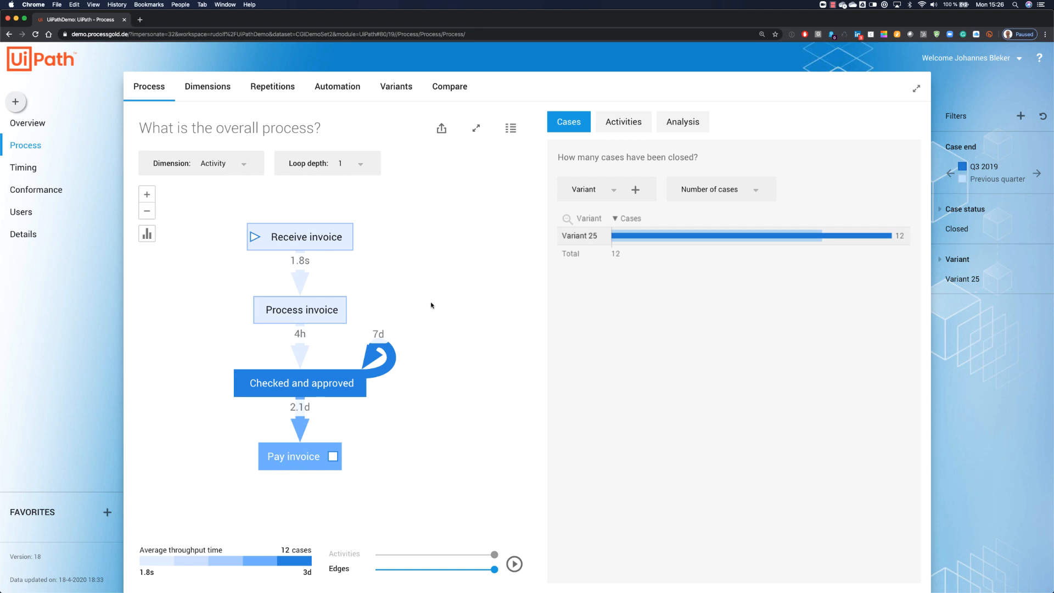
pyautogui.moveTo(359, 166)
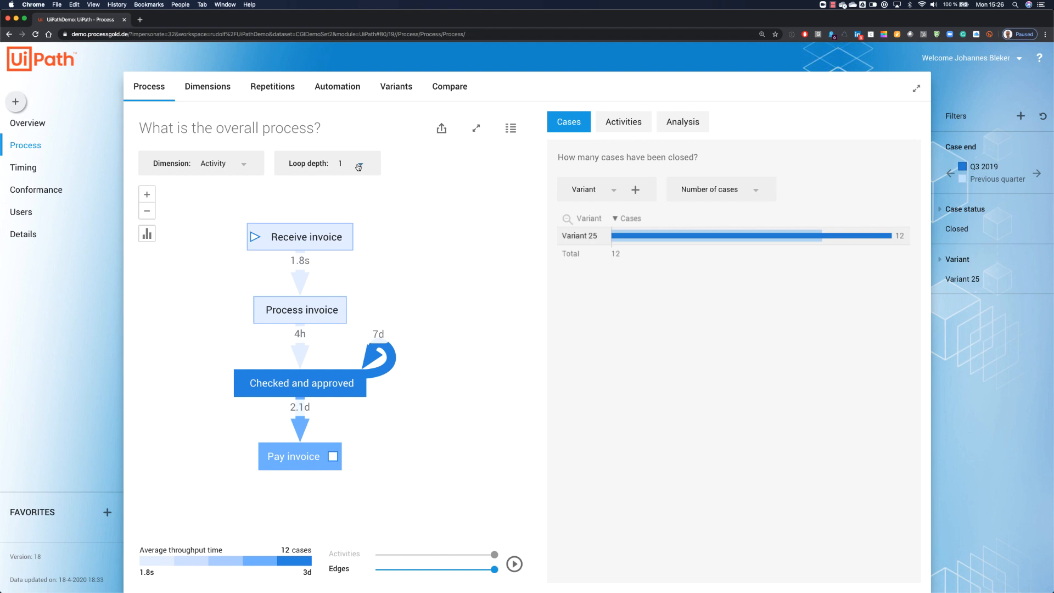
pyautogui.click(327, 163)
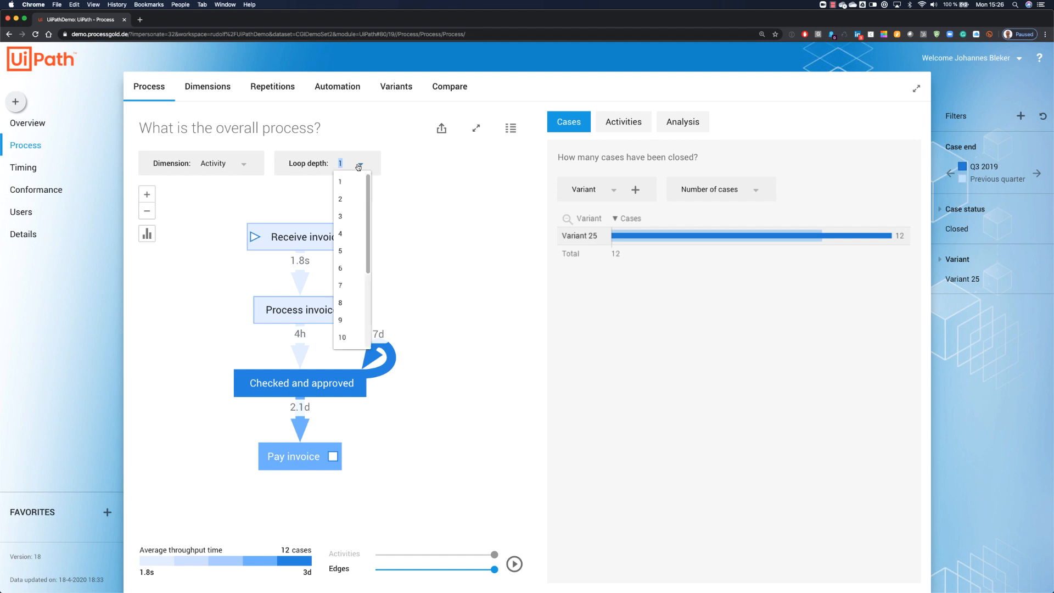
pyautogui.click(339, 199)
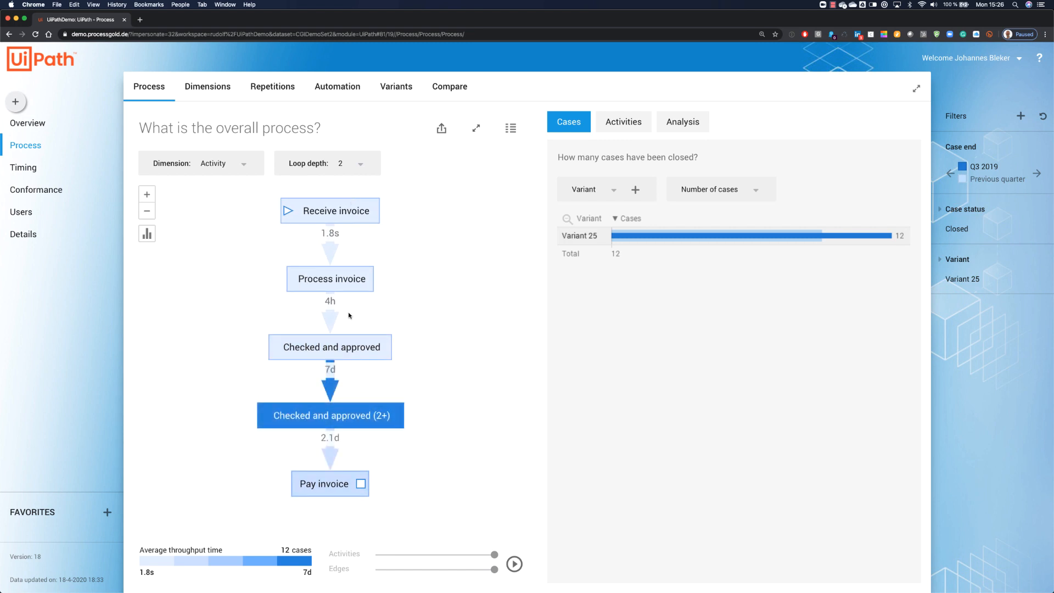
pyautogui.moveTo(359, 311)
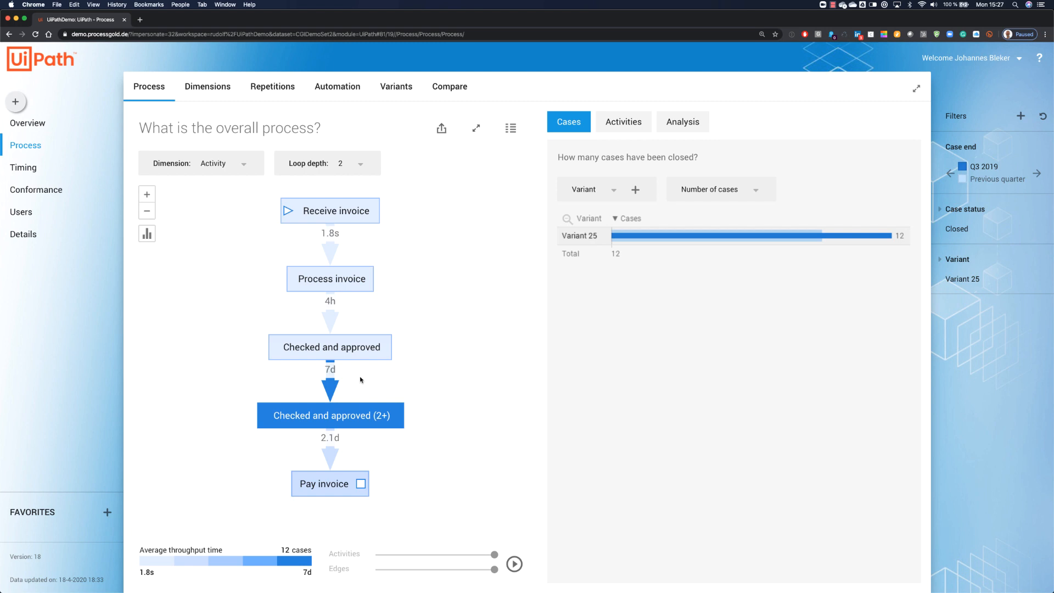
pyautogui.moveTo(360, 381)
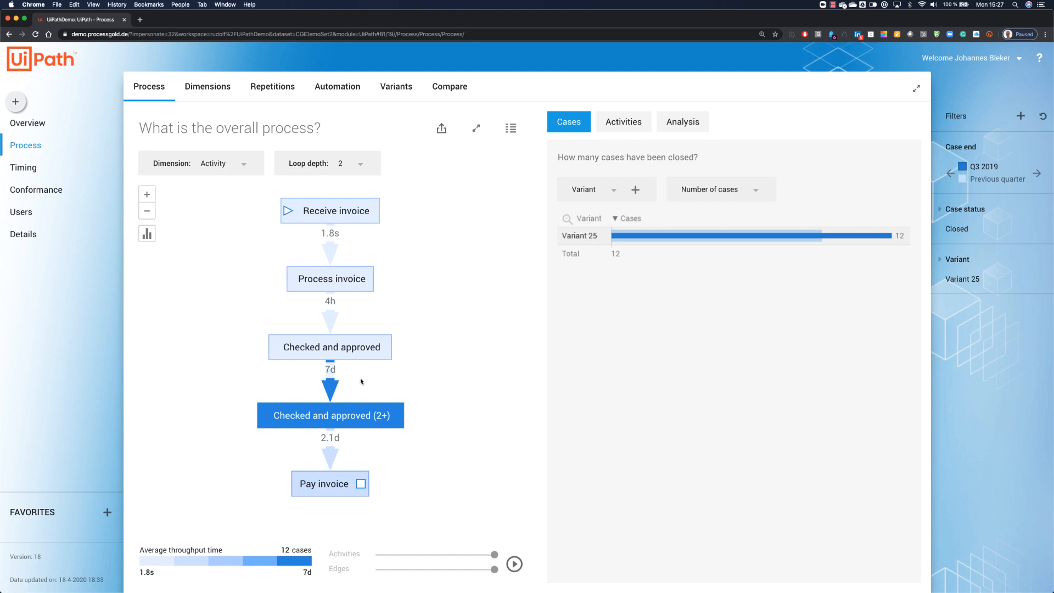
pyautogui.moveTo(484, 317)
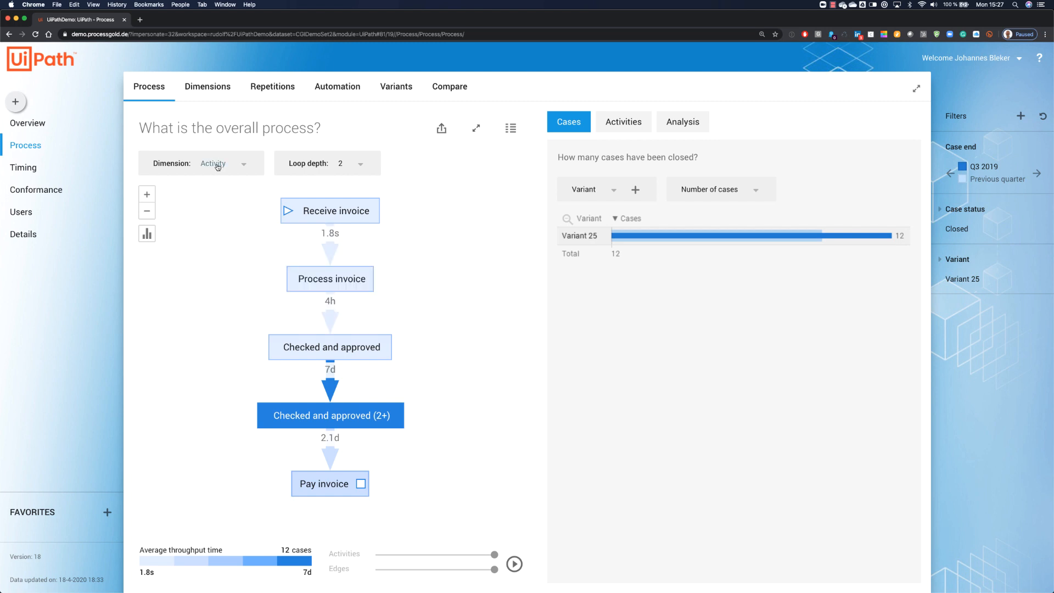
# Switch the map dimension to Country, showing flows between Canada, Netherlands, UK and US
pyautogui.click(222, 164)
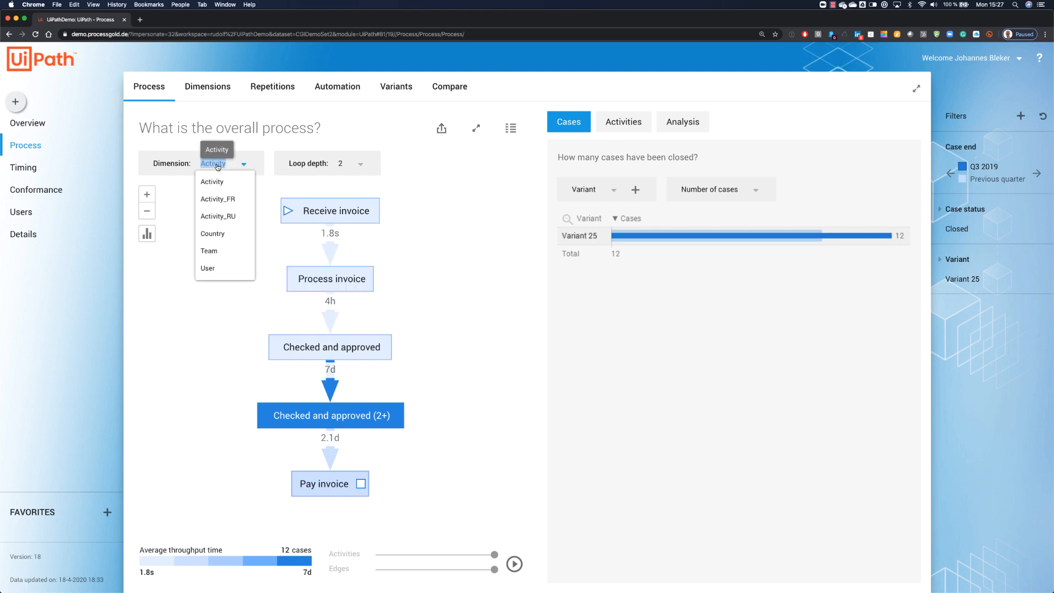
pyautogui.click(213, 233)
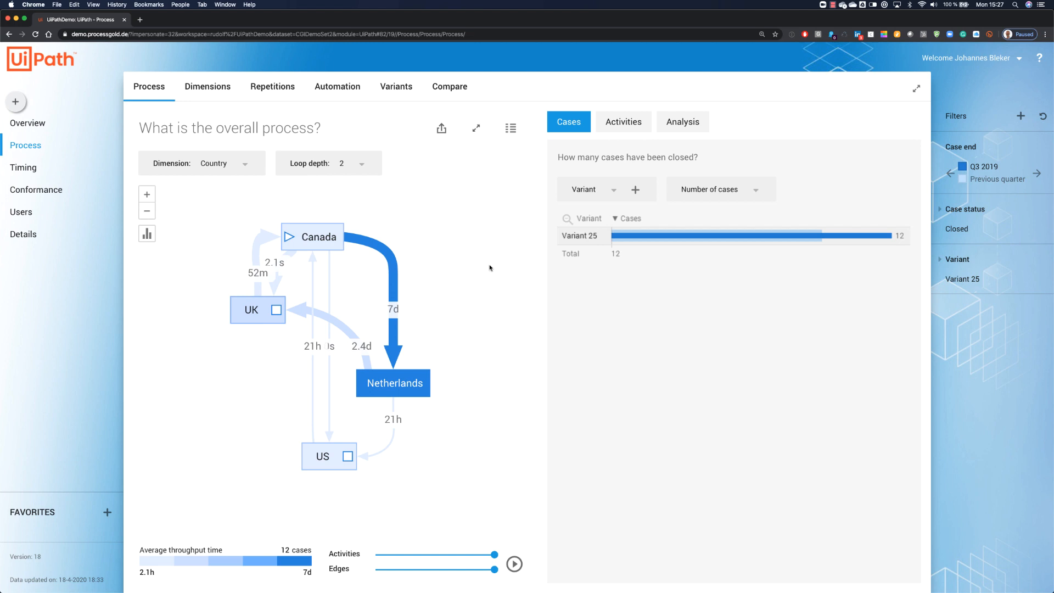
pyautogui.moveTo(435, 406)
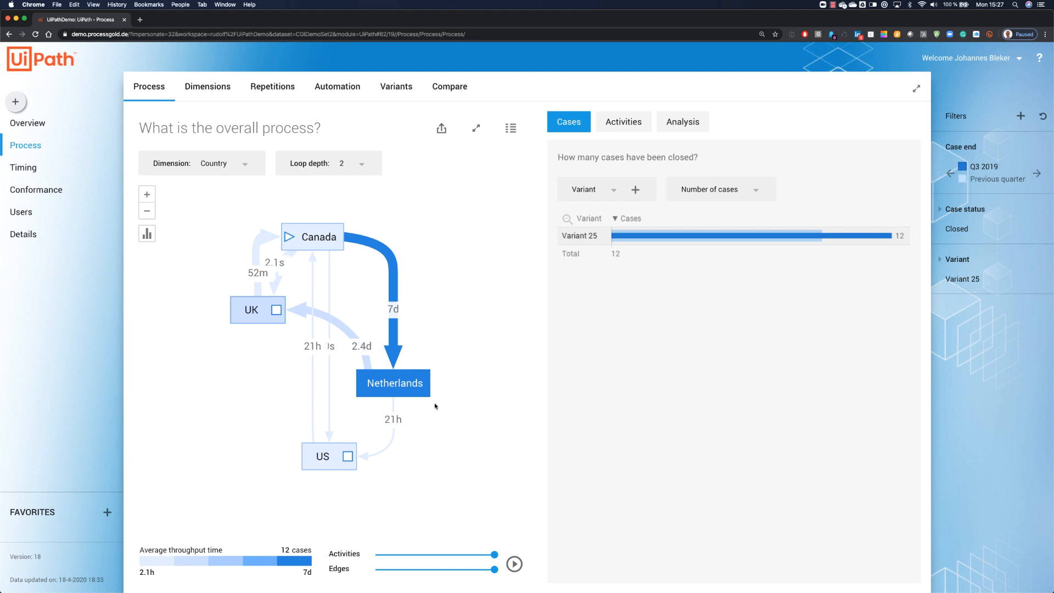
pyautogui.moveTo(246, 179)
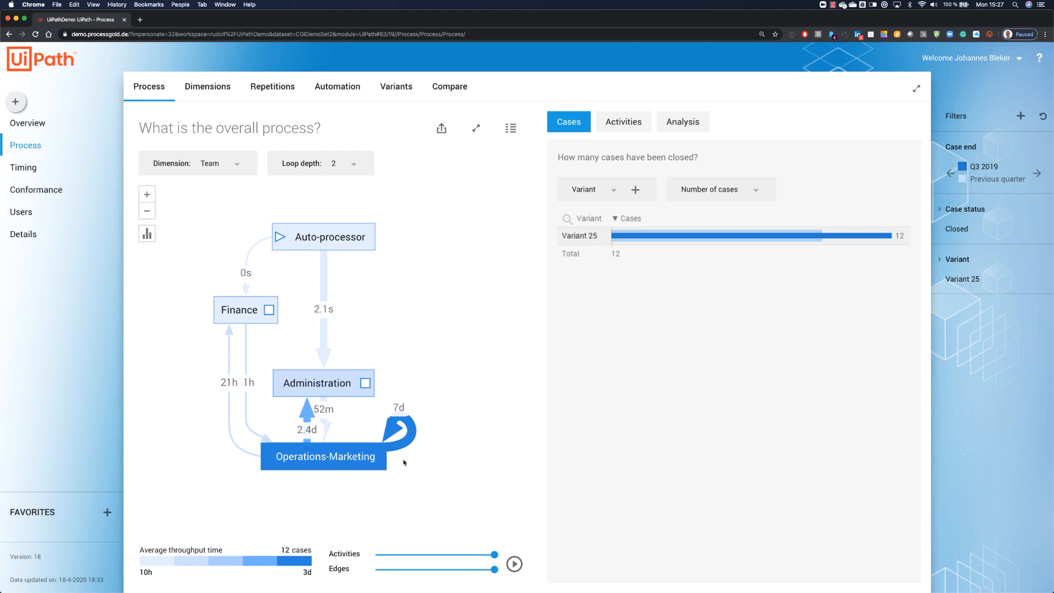
pyautogui.moveTo(490, 345)
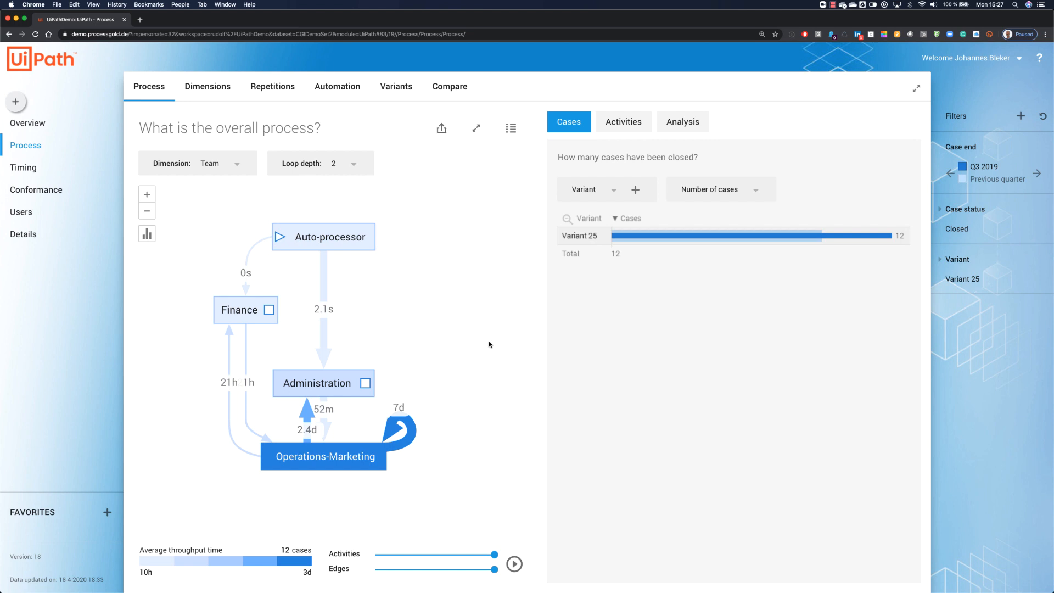
pyautogui.click(198, 163)
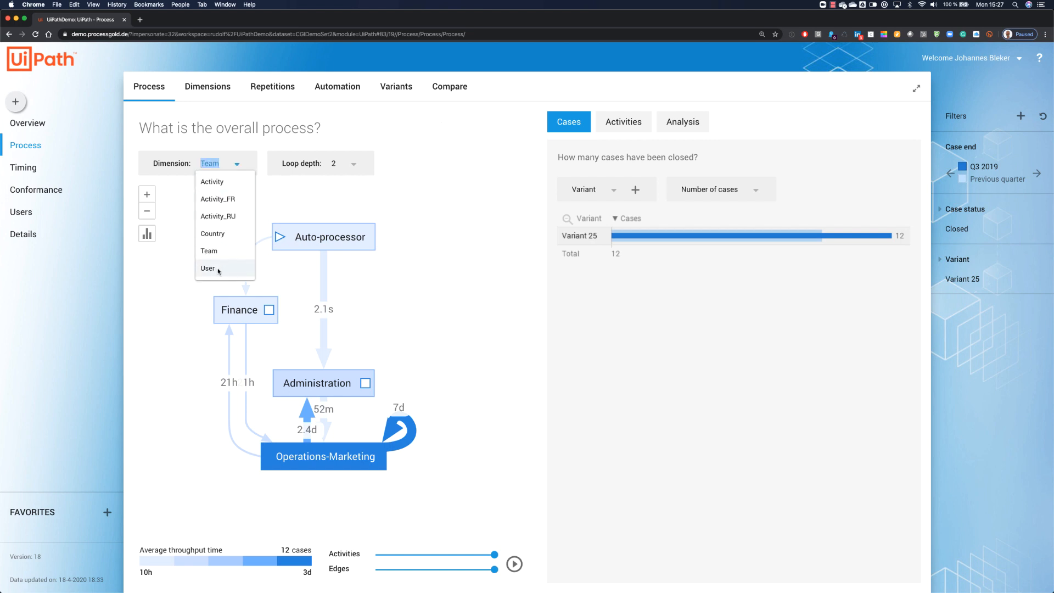
pyautogui.click(207, 269)
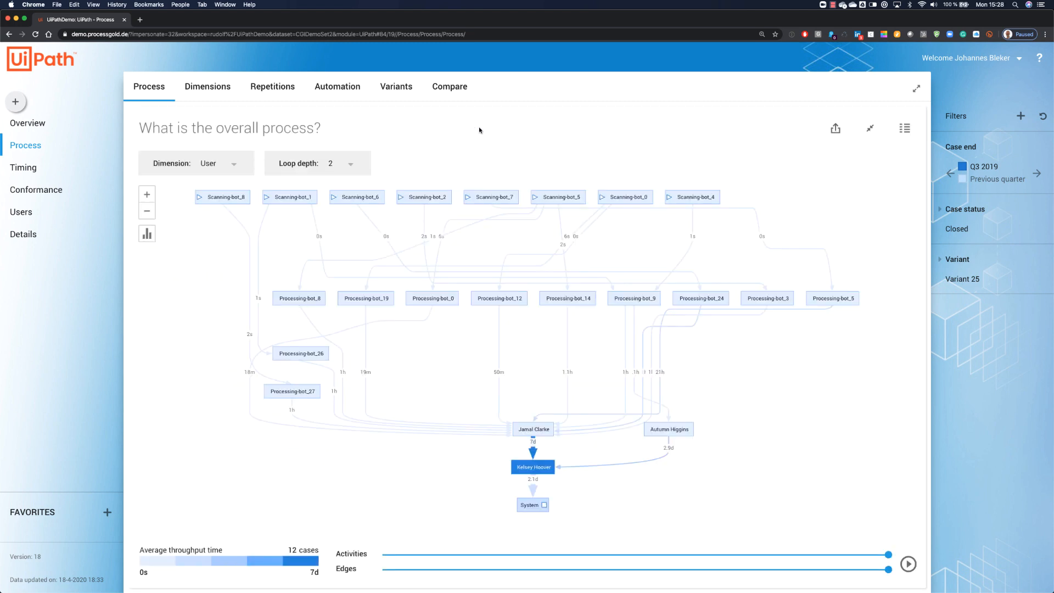
pyautogui.moveTo(658, 235)
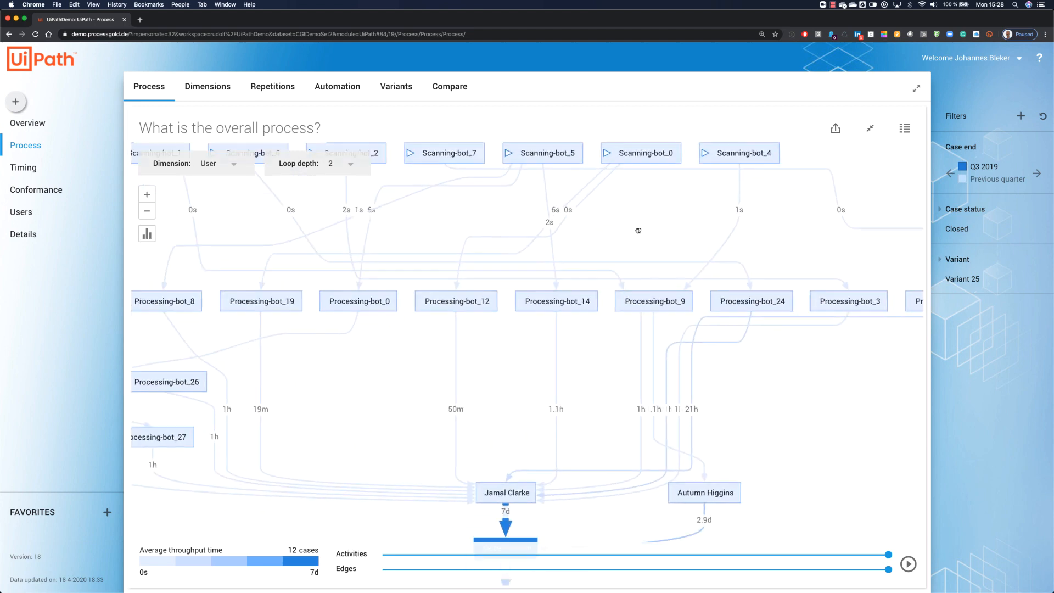
pyautogui.scroll(-3)
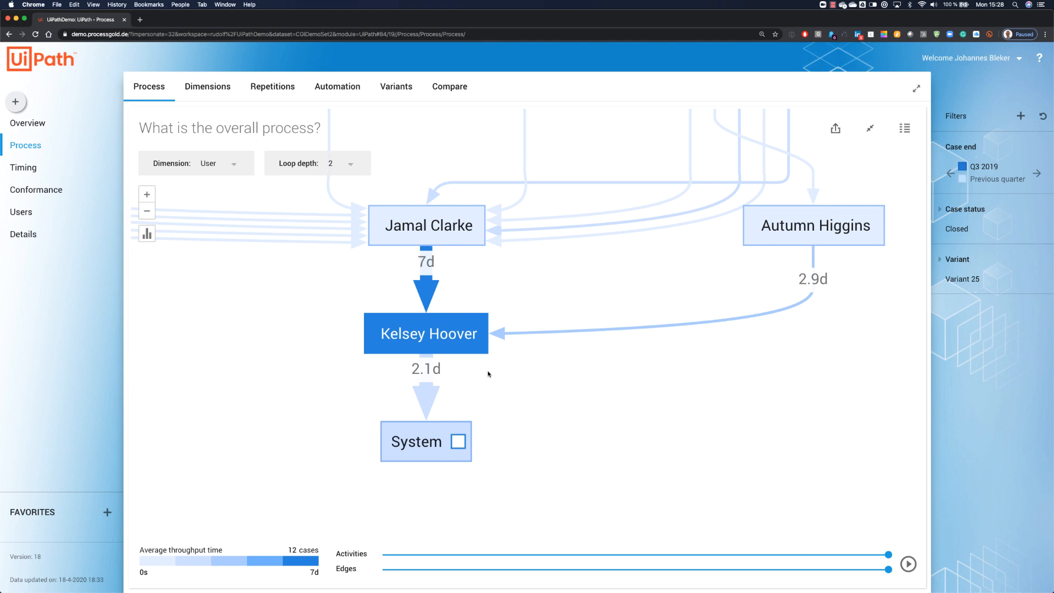
pyautogui.moveTo(904, 128)
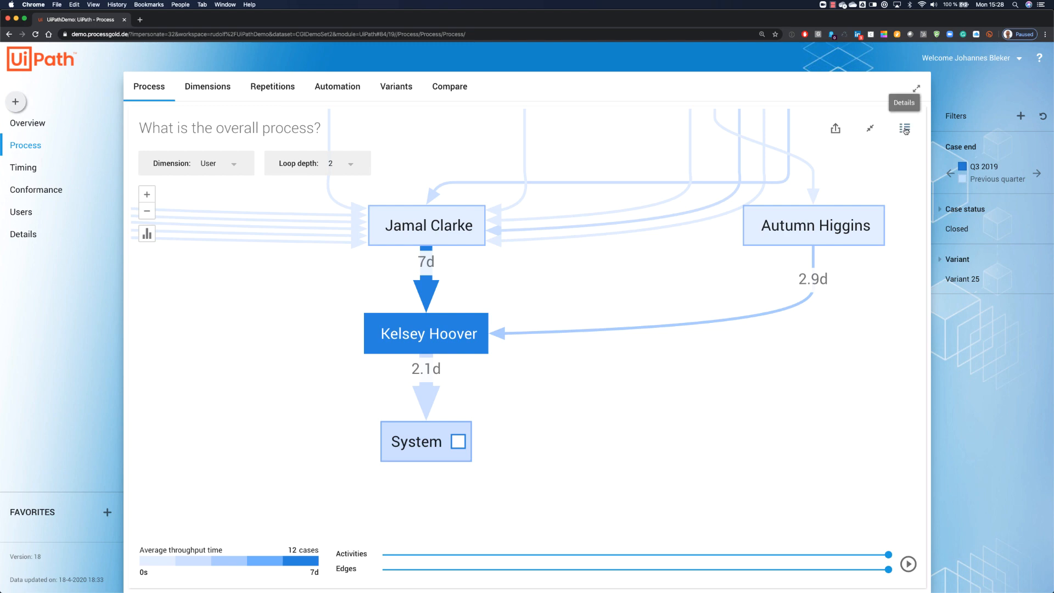
# Open the details list of the 12 Variant 25 cases
pyautogui.click(905, 129)
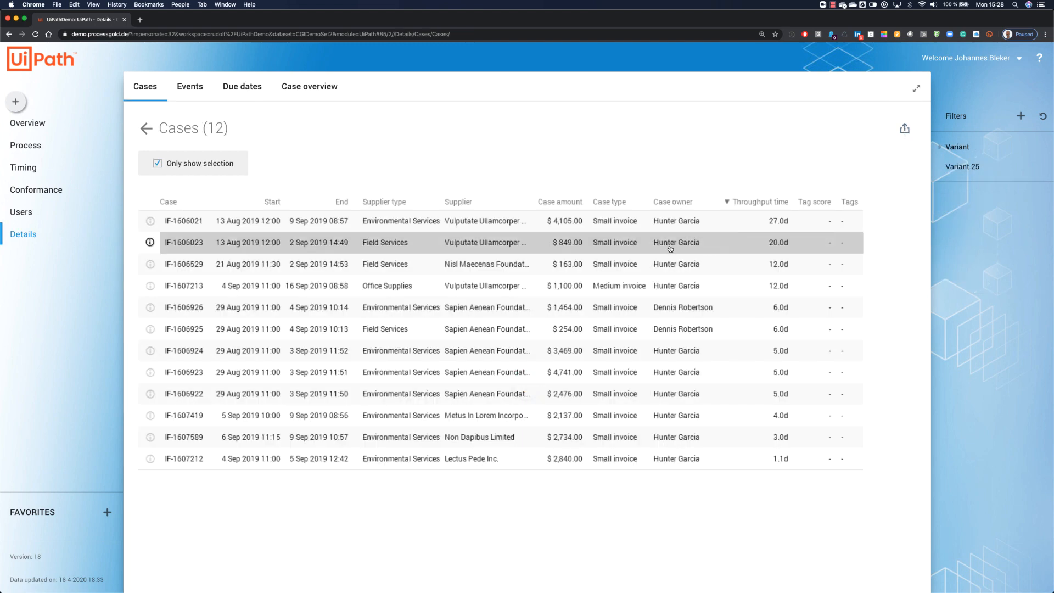
pyautogui.moveTo(641, 496)
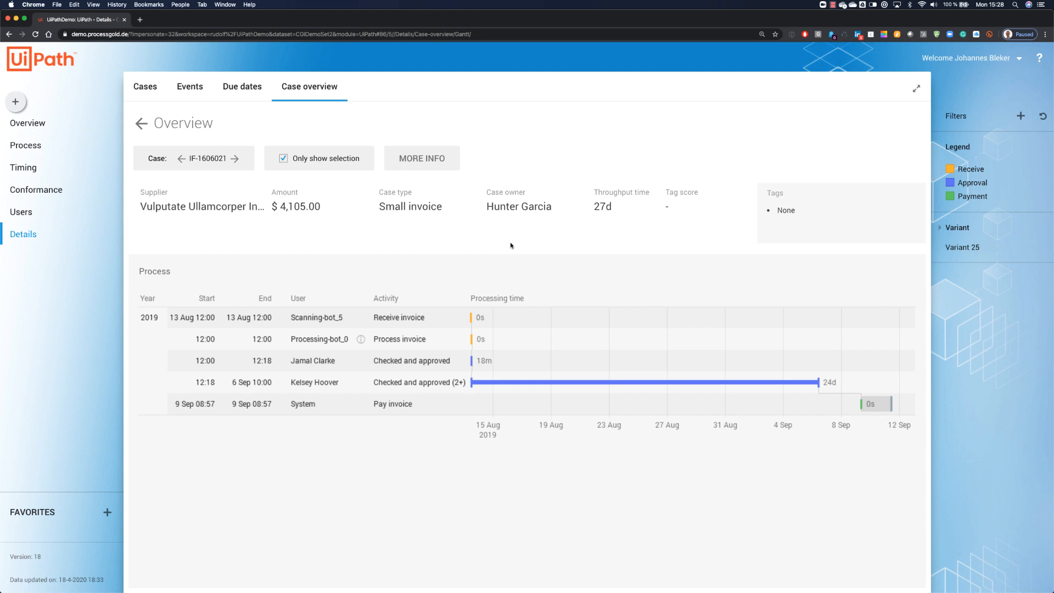
pyautogui.moveTo(646, 382)
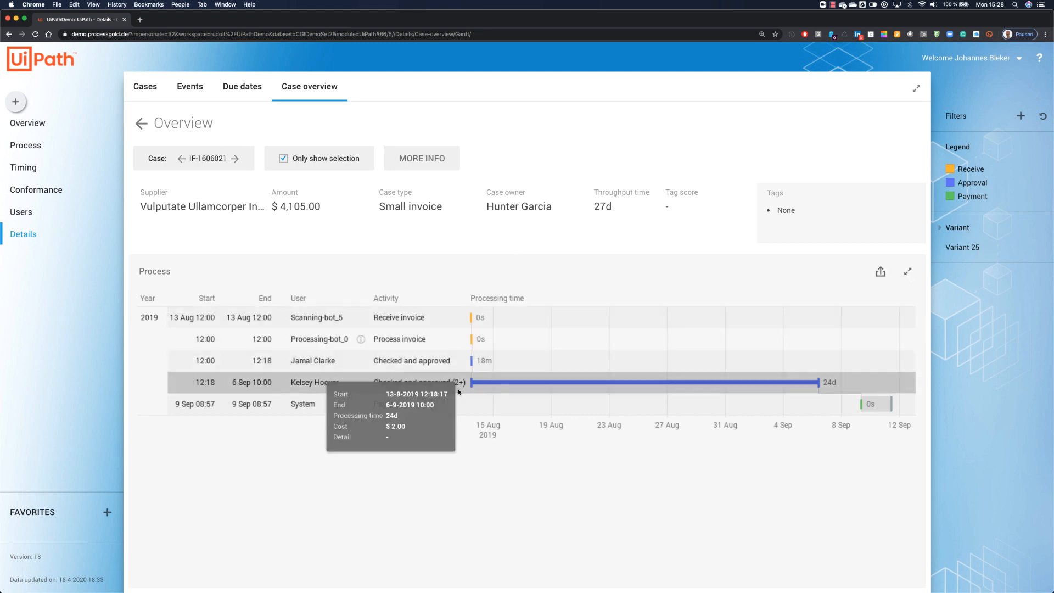
pyautogui.moveTo(819, 389)
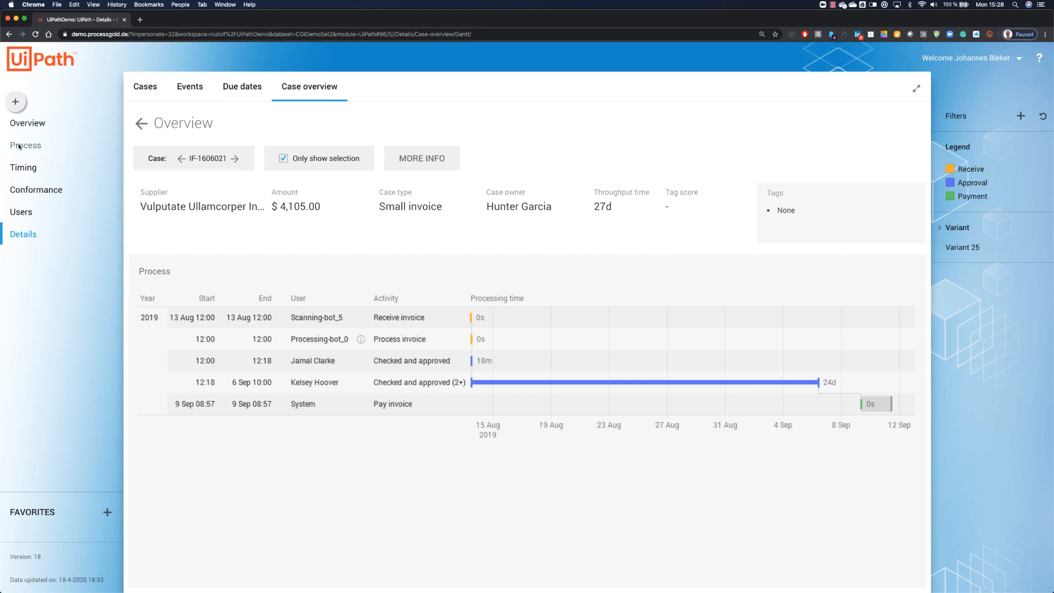
# Go back to the Process page showing the user-level map
pyautogui.click(25, 145)
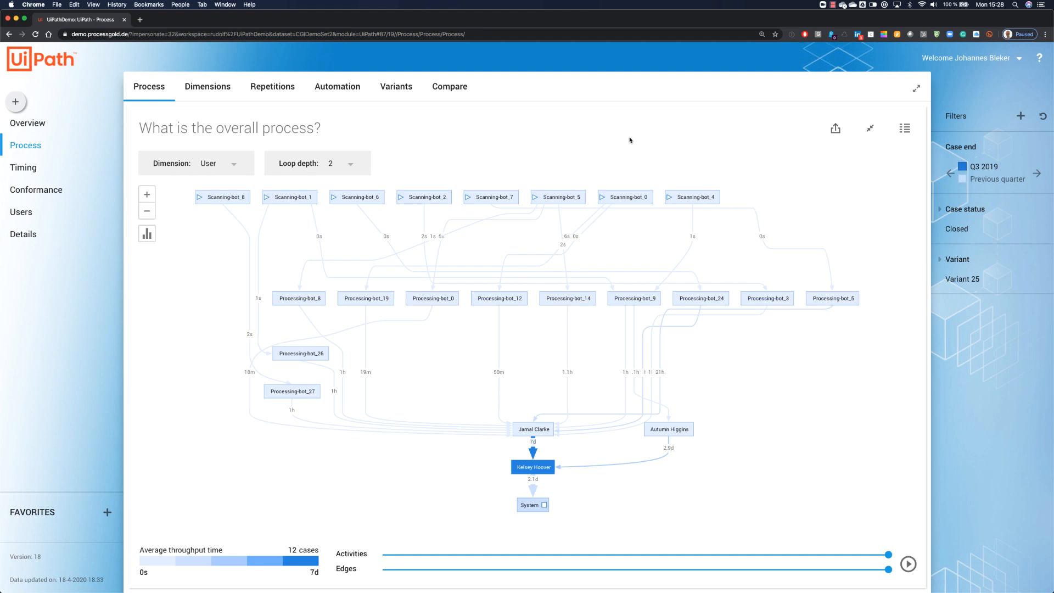
pyautogui.moveTo(469, 143)
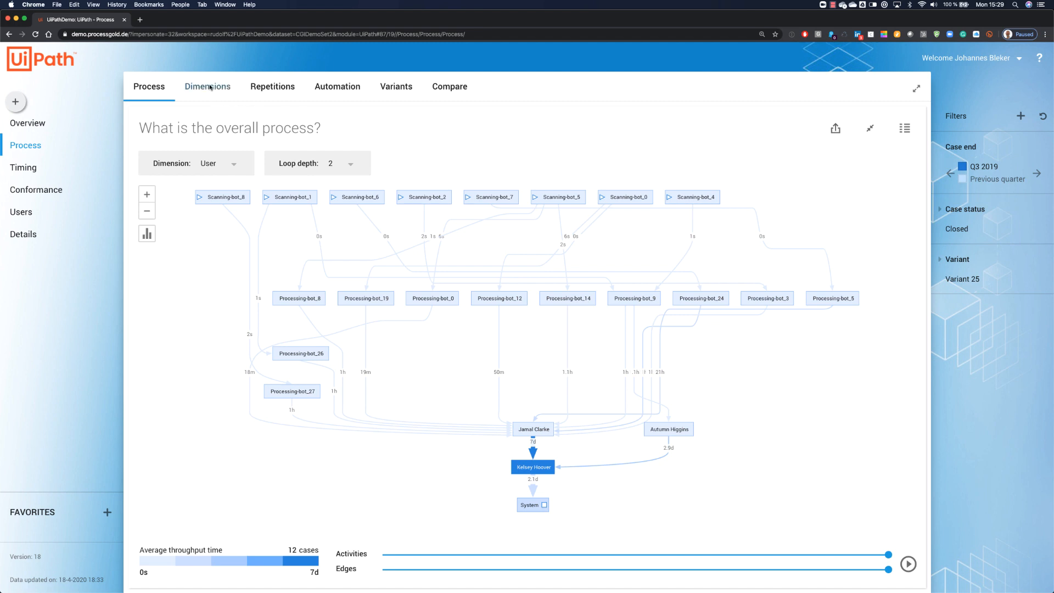
# Open the Dimensions dashboard and widen the sliders on the Country and User maps
pyautogui.click(207, 87)
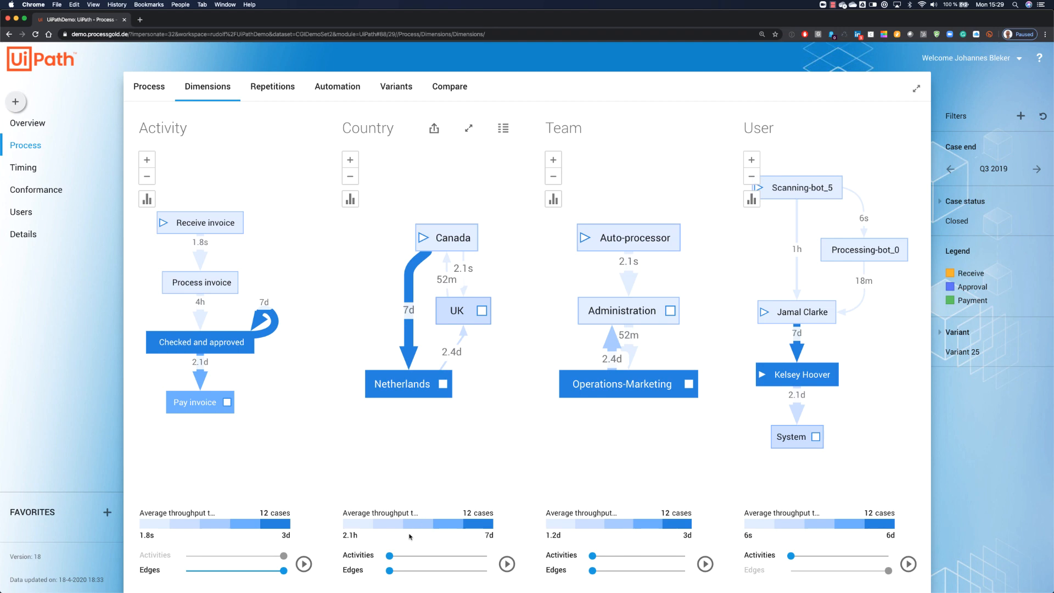
pyautogui.moveTo(390, 570); pyautogui.dragTo(481, 570)
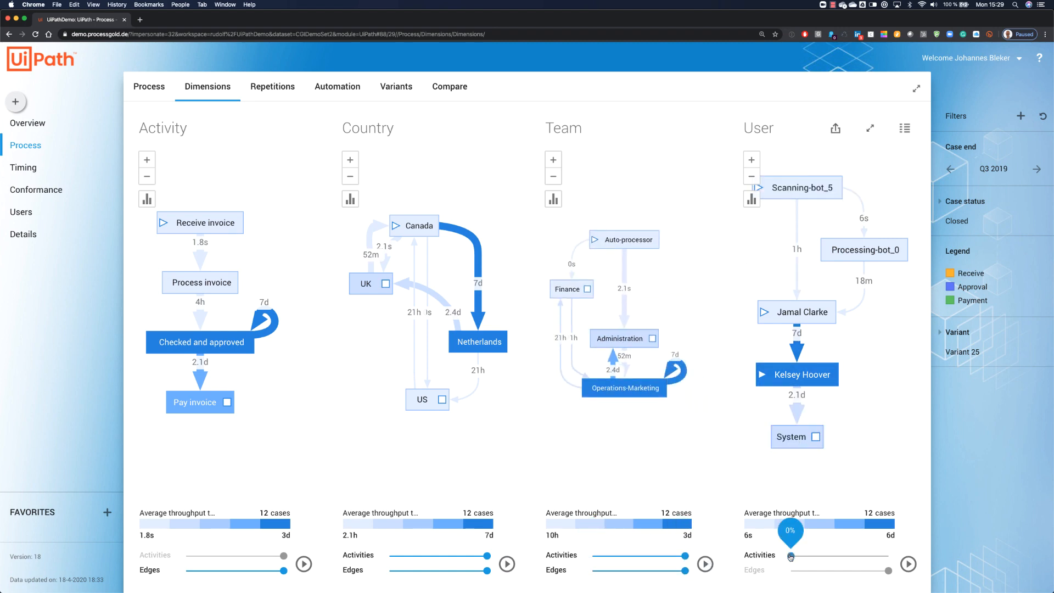
pyautogui.moveTo(791, 557); pyautogui.dragTo(809, 557)
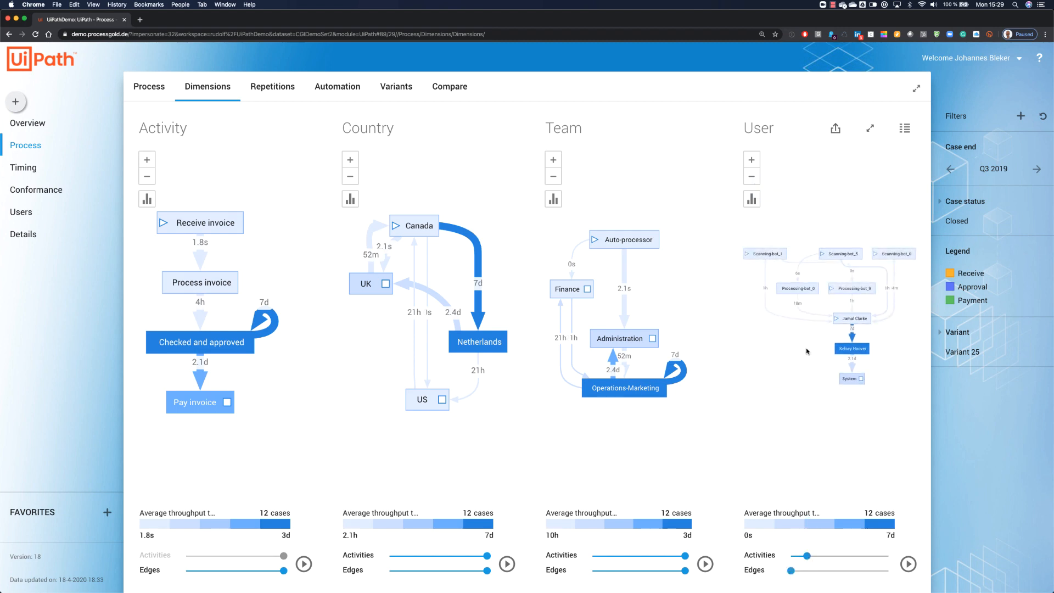
pyautogui.moveTo(857, 188)
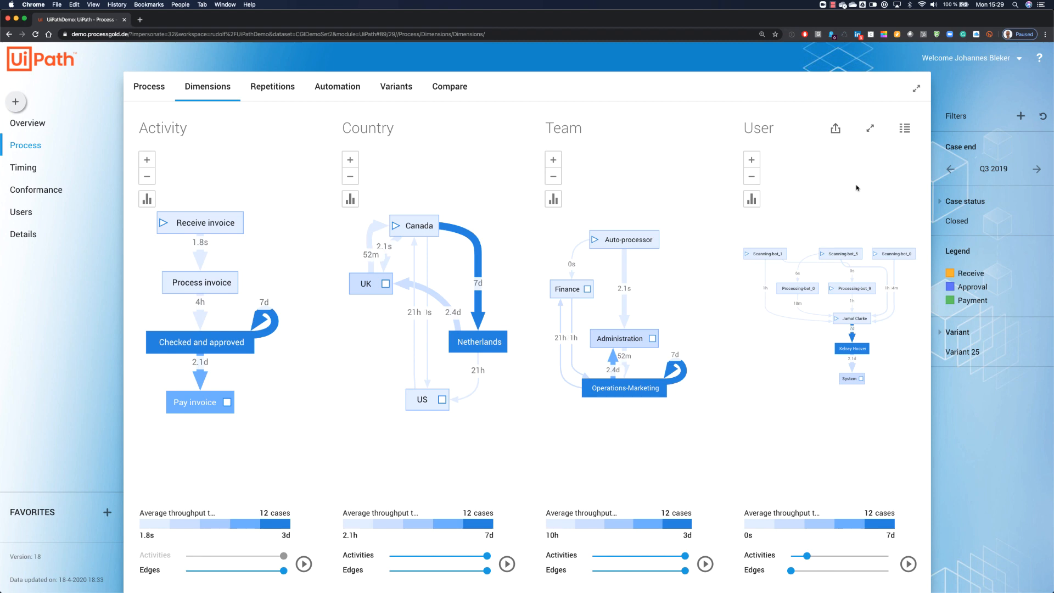
pyautogui.moveTo(798, 435)
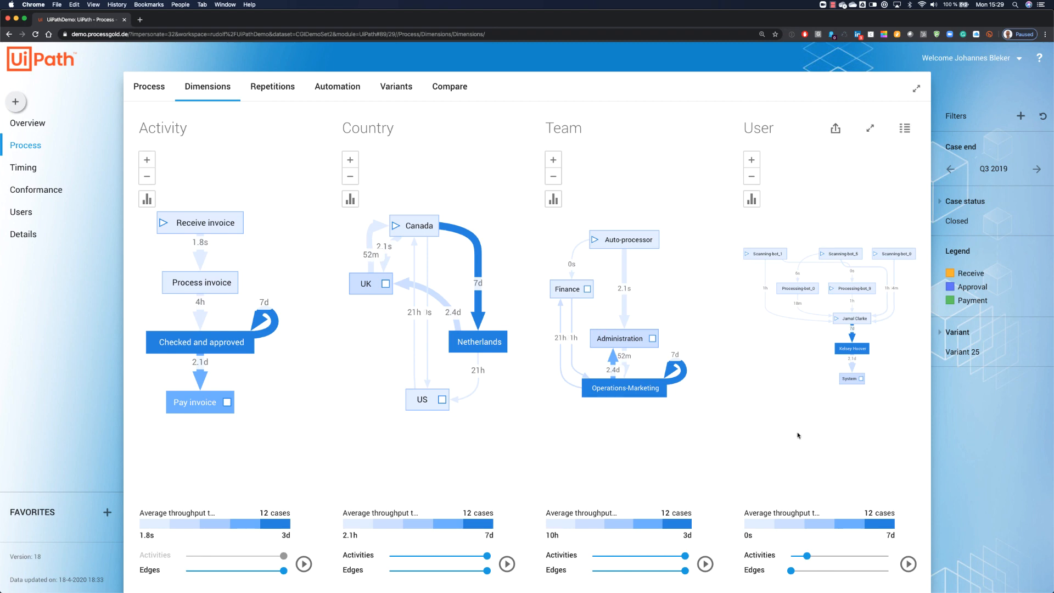